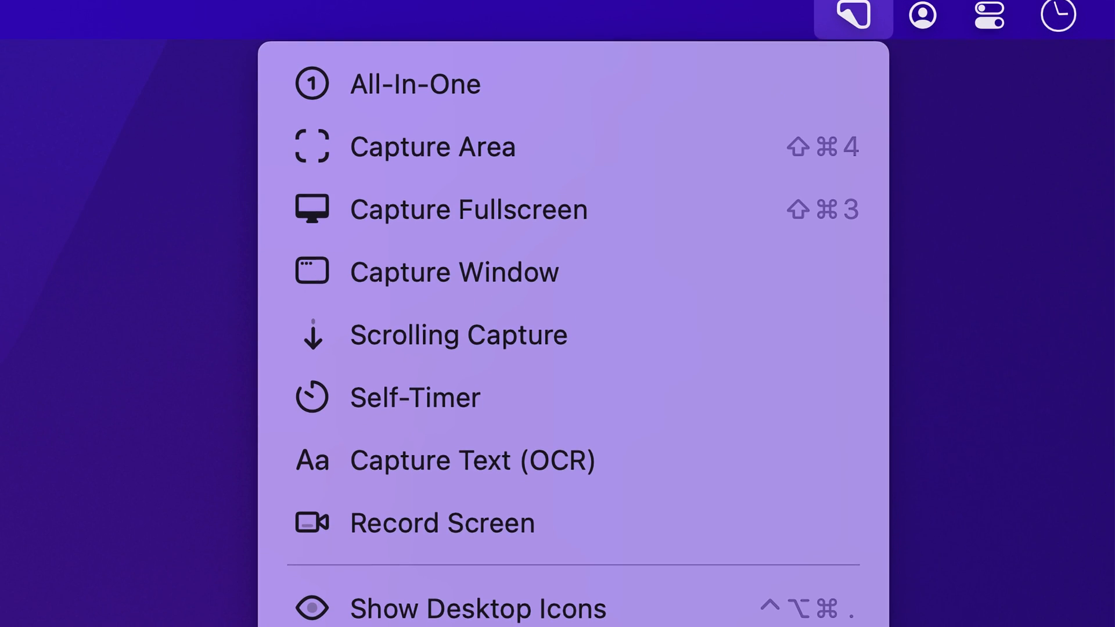
# - Bring the annotation-tool shortcuts into view, then reach the capture options from the menu bar
pyautogui.scroll(-3)
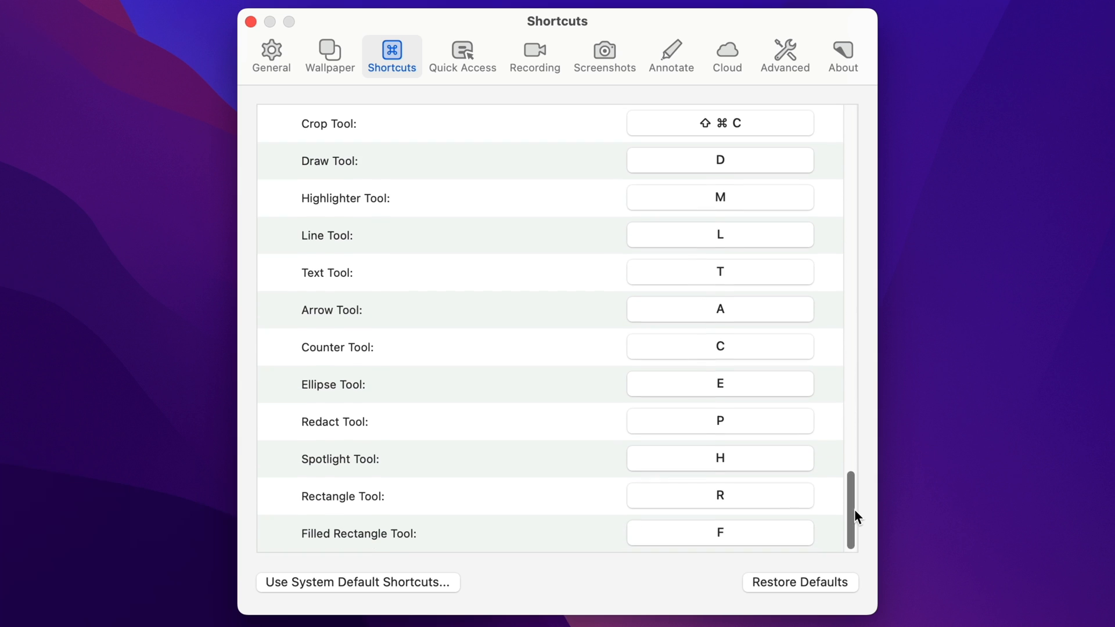
pyautogui.click(983, 14)
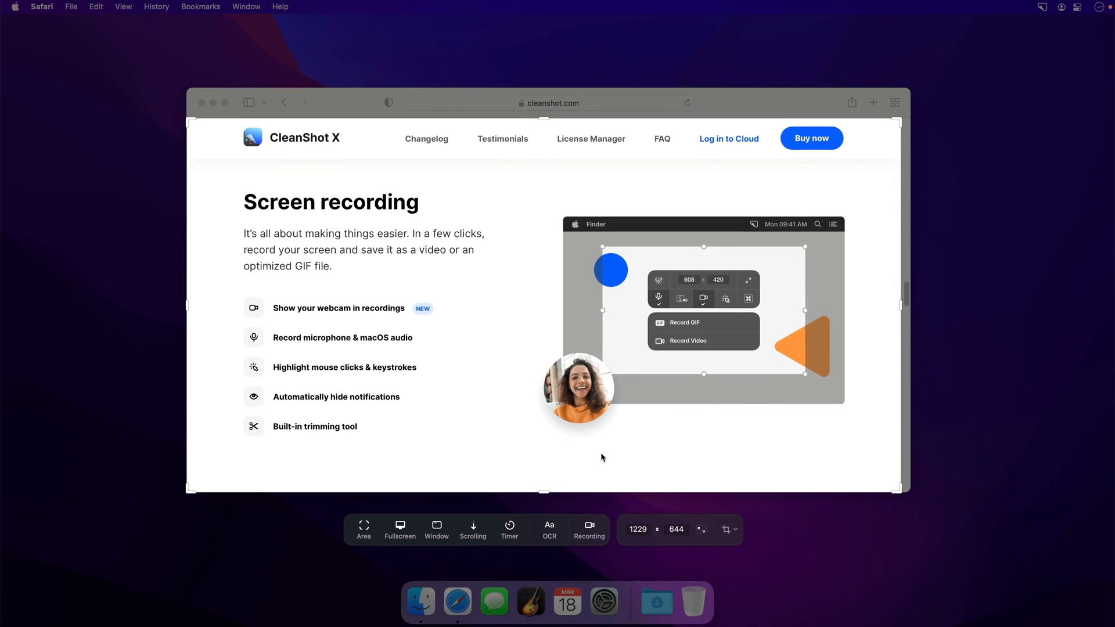
# - Take two All-In-One captures of the Safari window and lock the capture area to a 4:3 ratio
pyautogui.press('shift+cmd+5')
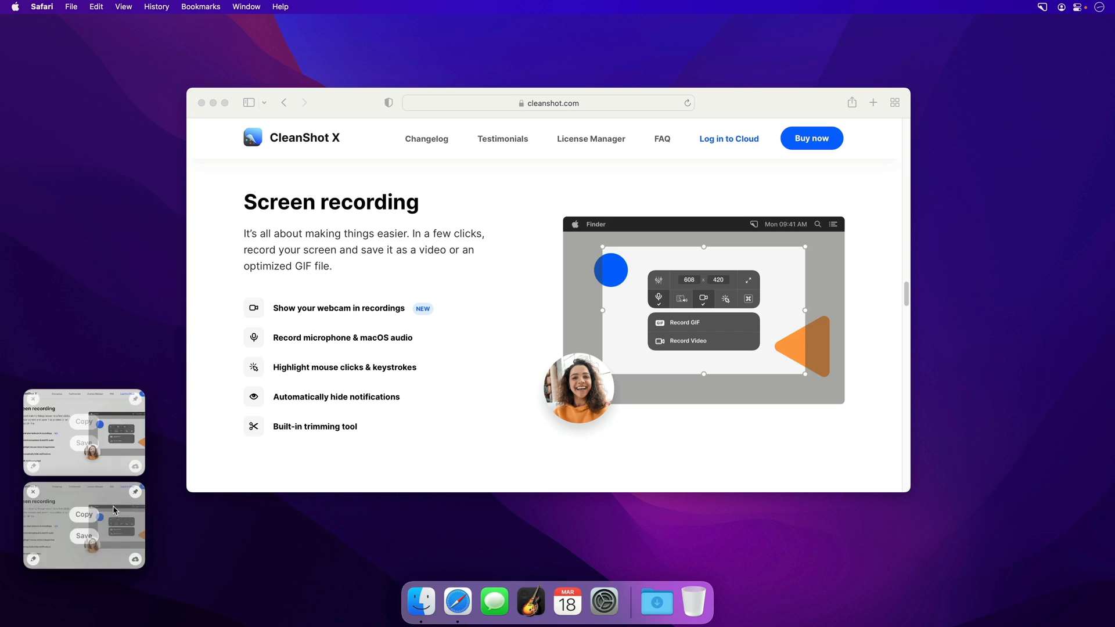
pyautogui.press('shift+cmd+5')
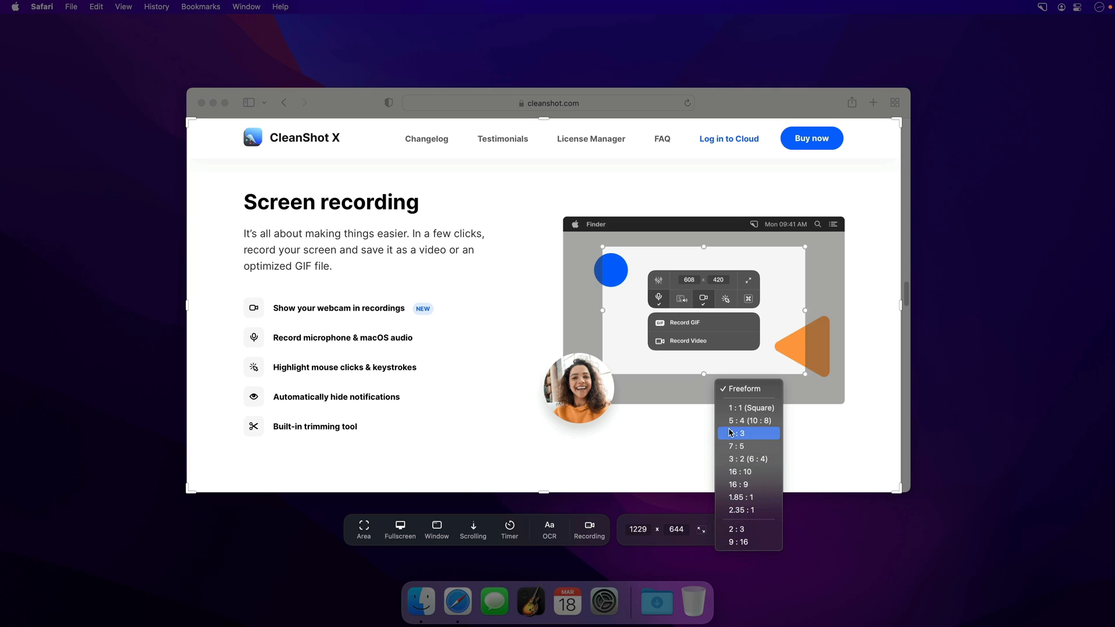
pyautogui.click(749, 408)
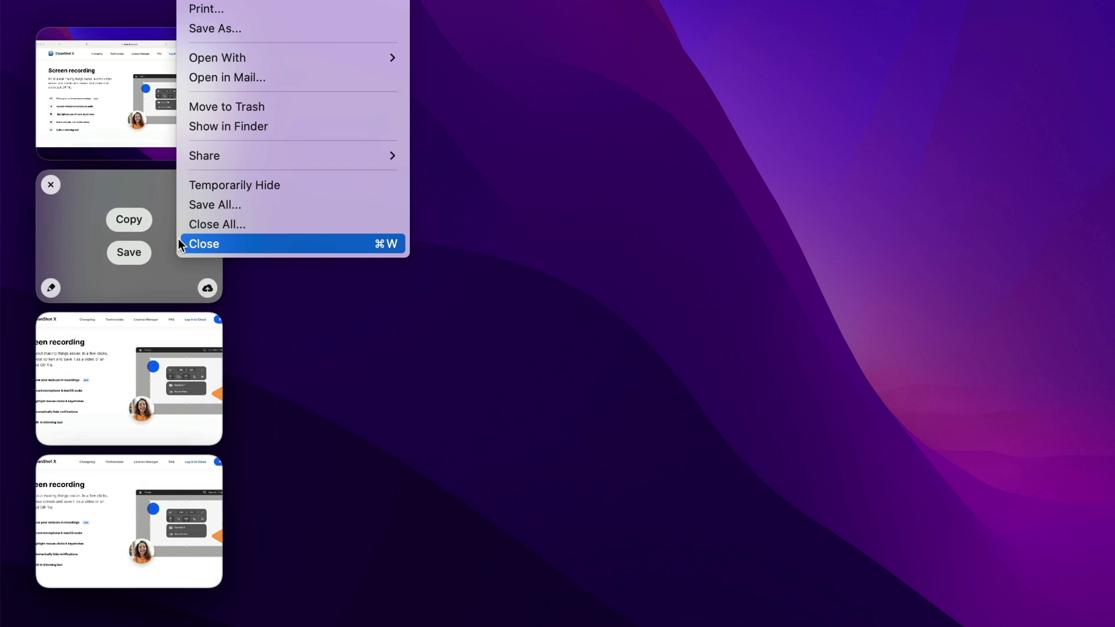
pyautogui.moveTo(217, 205)
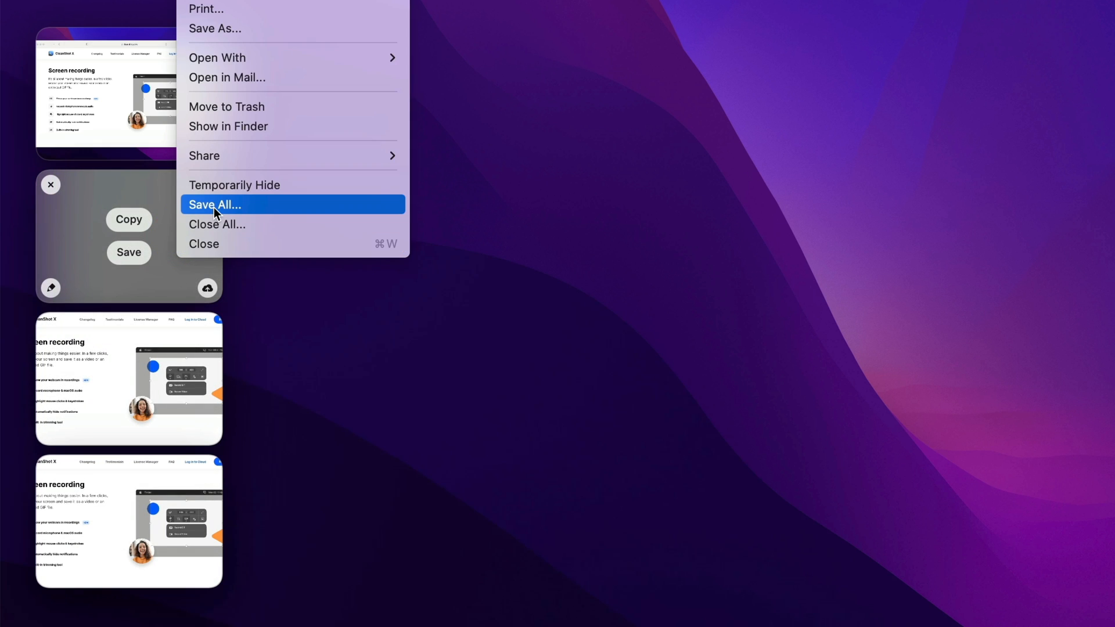
# - Save all pending captures in the thumbnail stack at once via Save All…
pyautogui.click(214, 205)
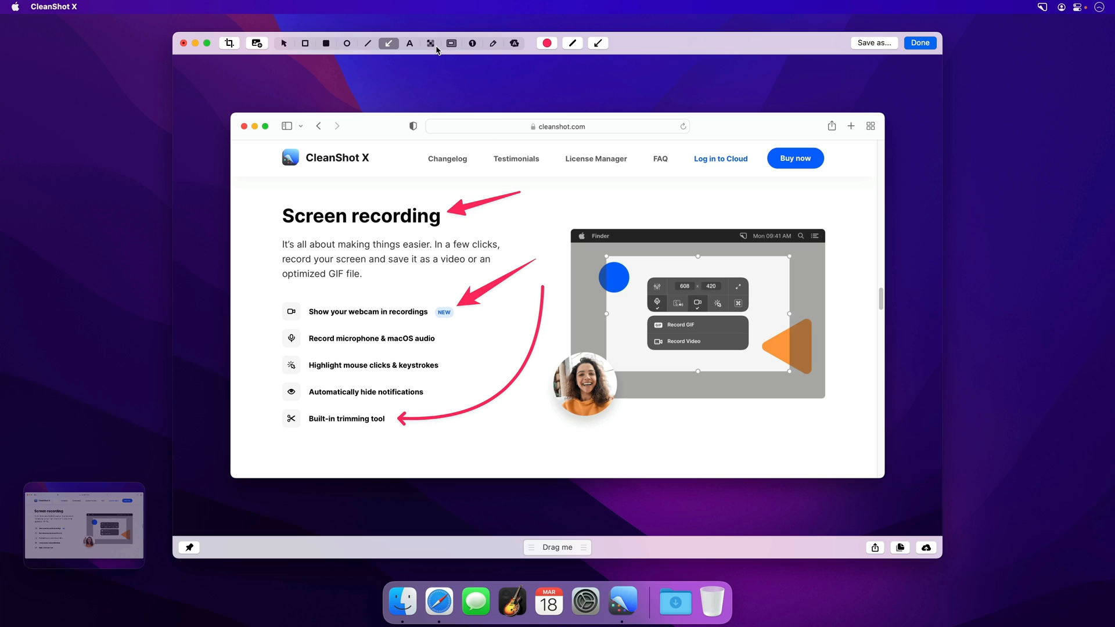
# - Black out the heading and feature labels with the Redact tool, then bring up the capture menu
pyautogui.click(430, 43)
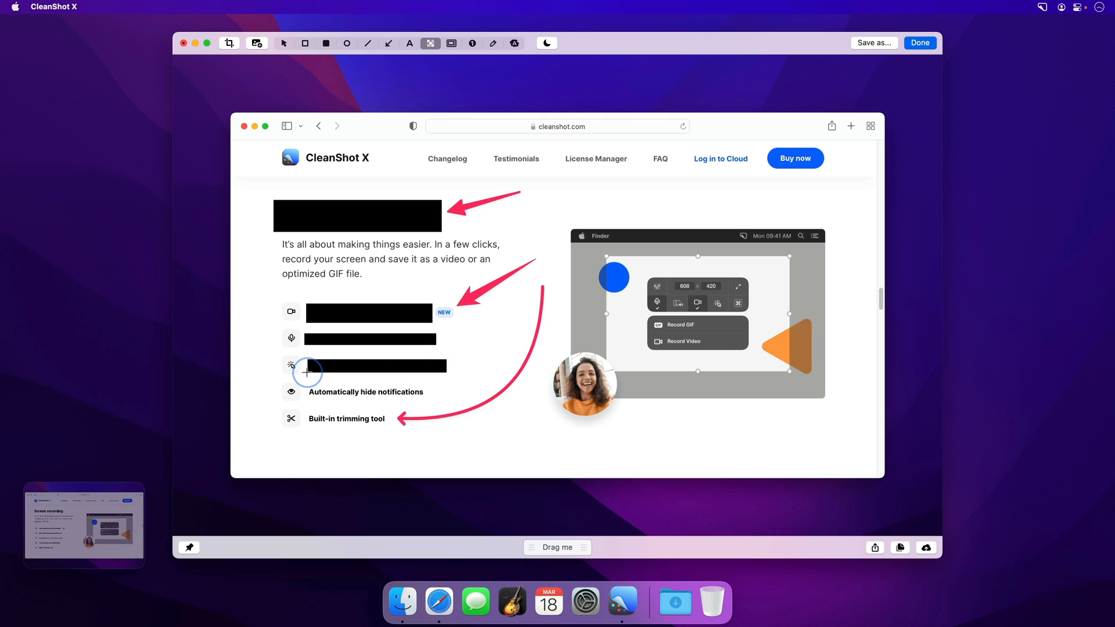
pyautogui.click(1015, 9)
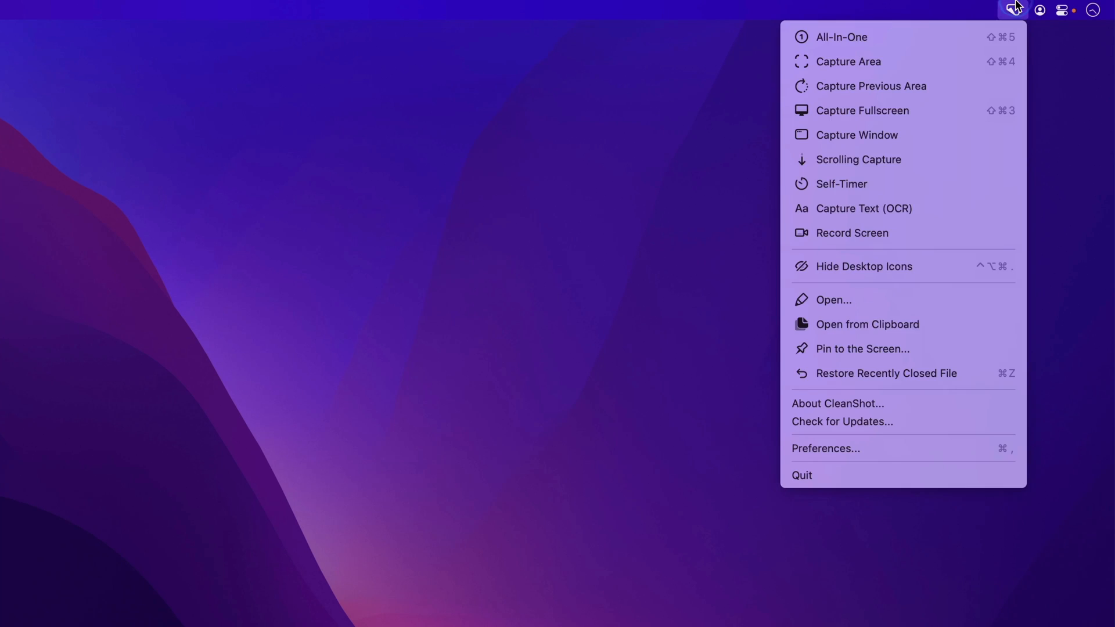
# - Set Max resolution to 1080p under Preferences > Recording > Video
pyautogui.click(824, 448)
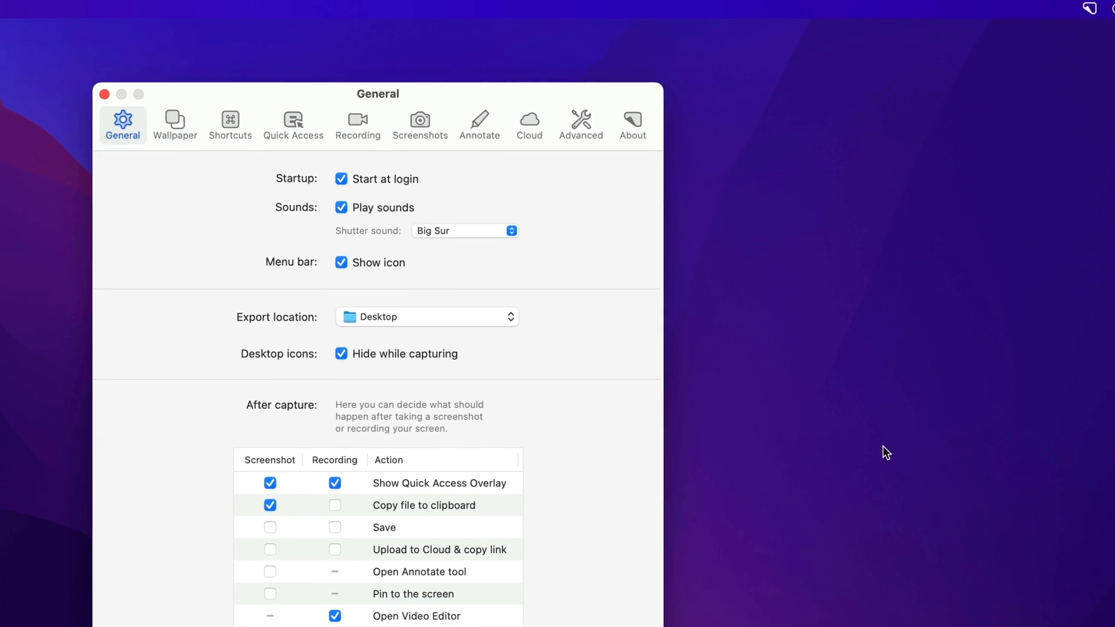
pyautogui.click(358, 121)
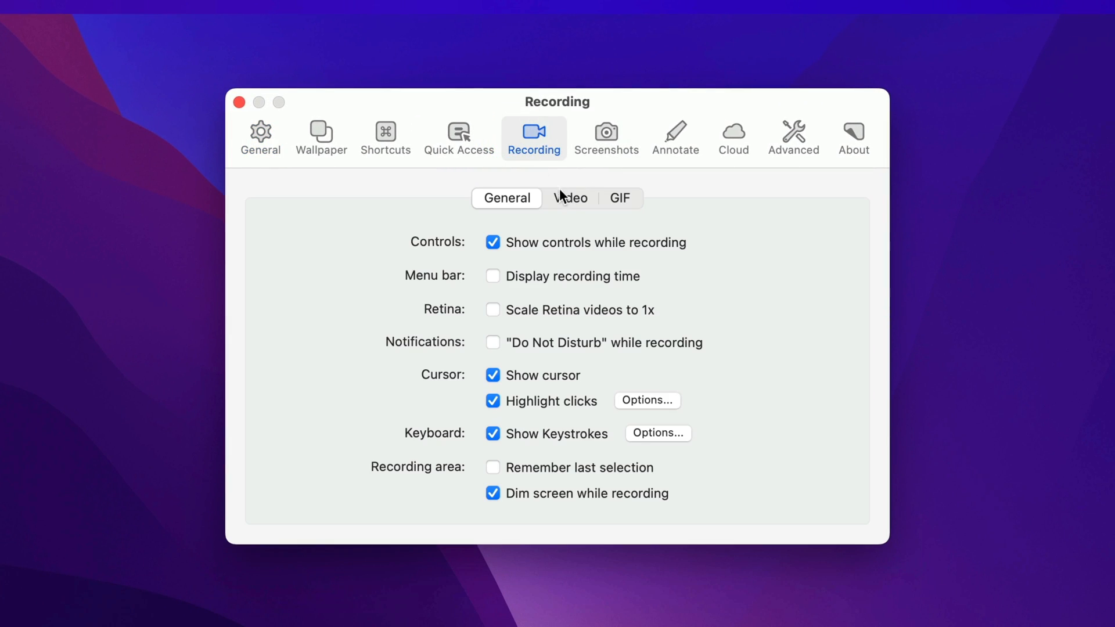
pyautogui.click(569, 198)
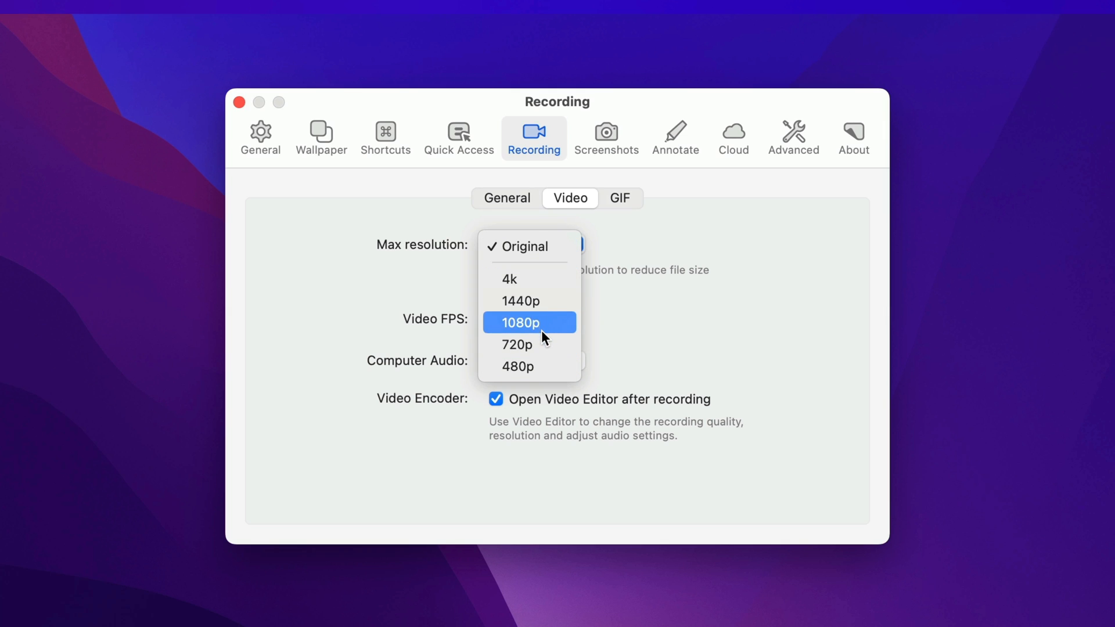
pyautogui.click(518, 322)
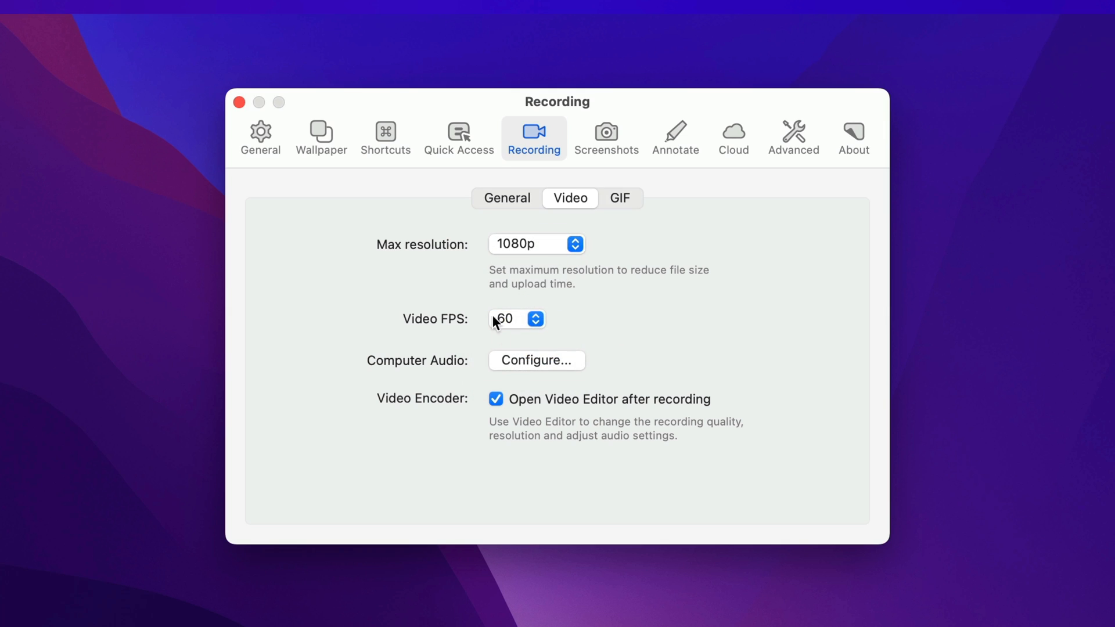
pyautogui.moveTo(648, 368)
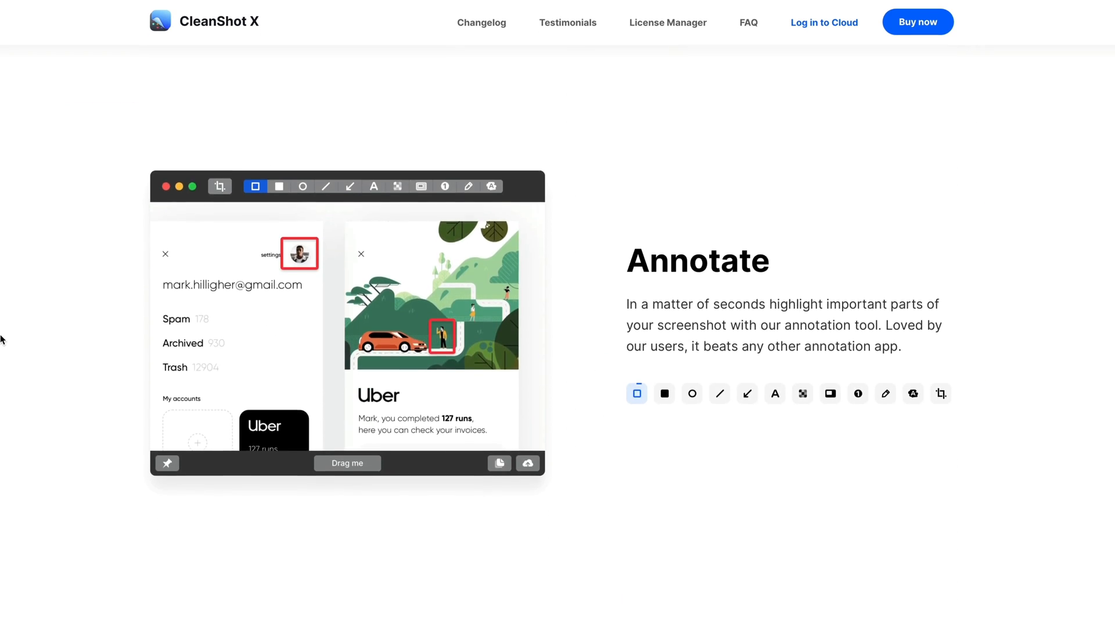
# - Scroll the cleanshot.com page back up to the 'Capture your Mac's screen like a pro' hero
pyautogui.scroll(3)
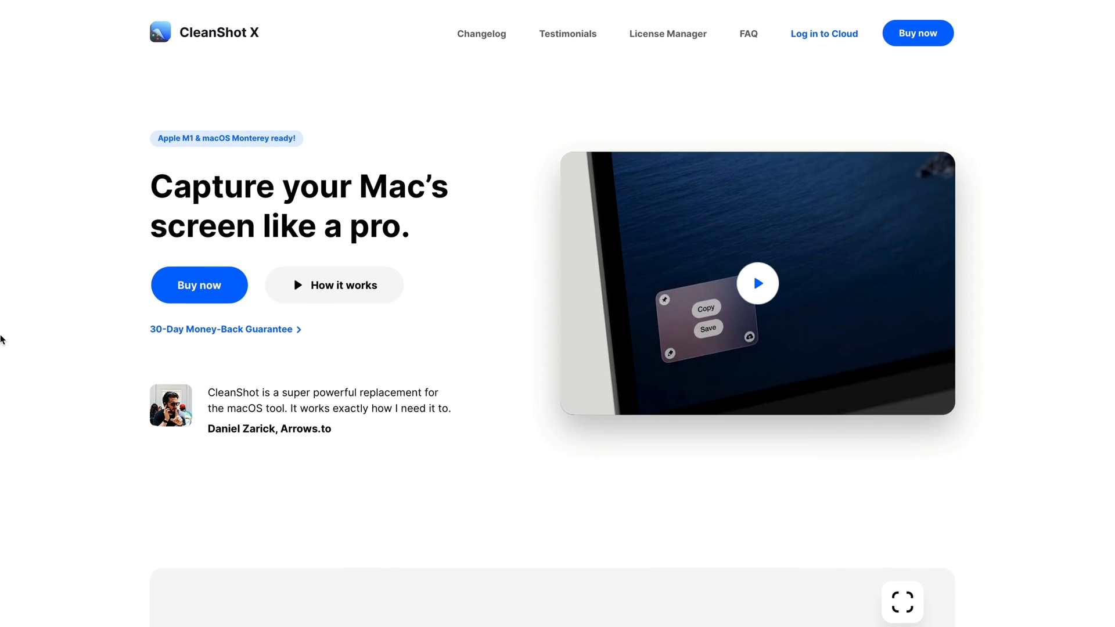